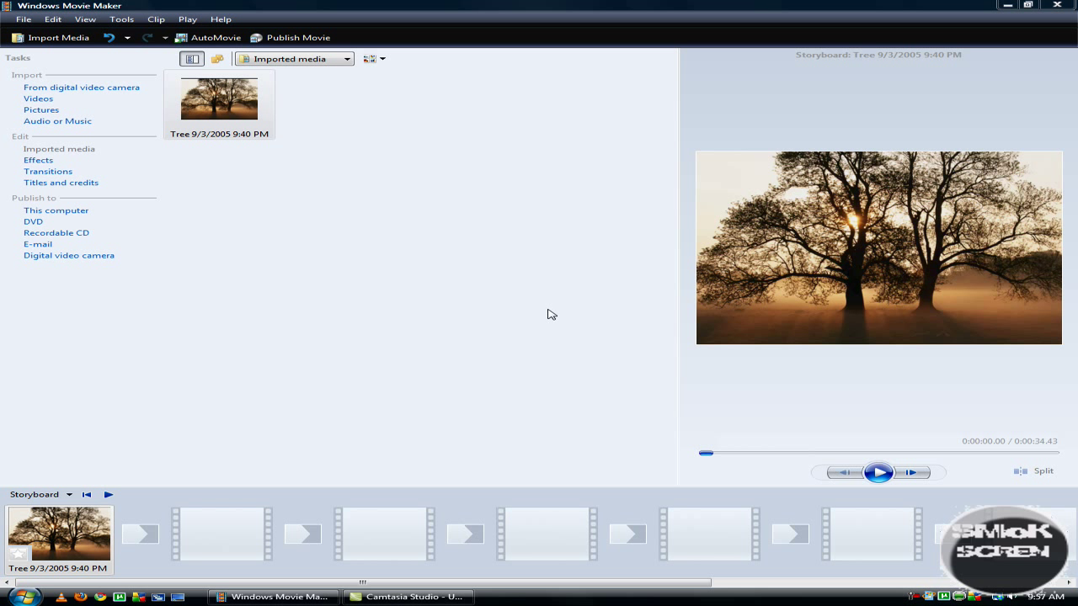
mouse_move(384, 275)
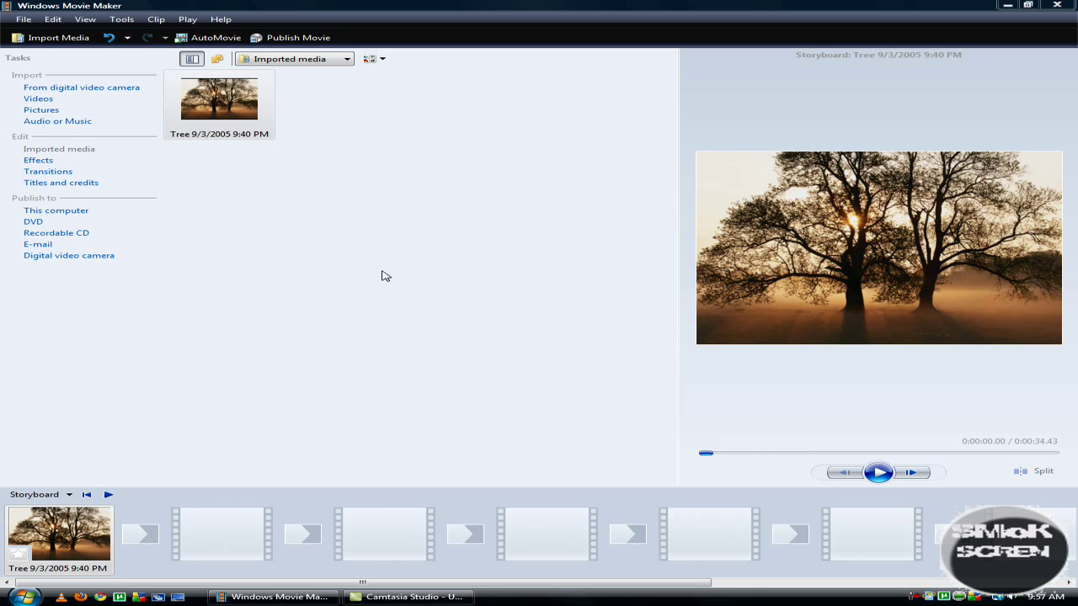
mouse_move(346, 281)
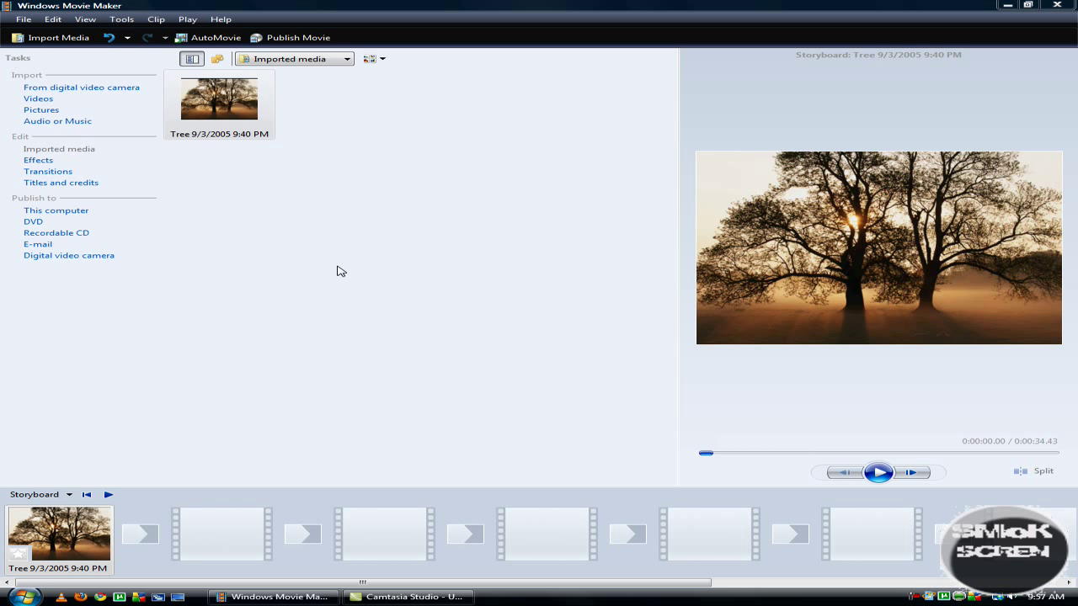
Select the Tree picture and change the project's video aspect ratio to 16:9.
left_click(219, 99)
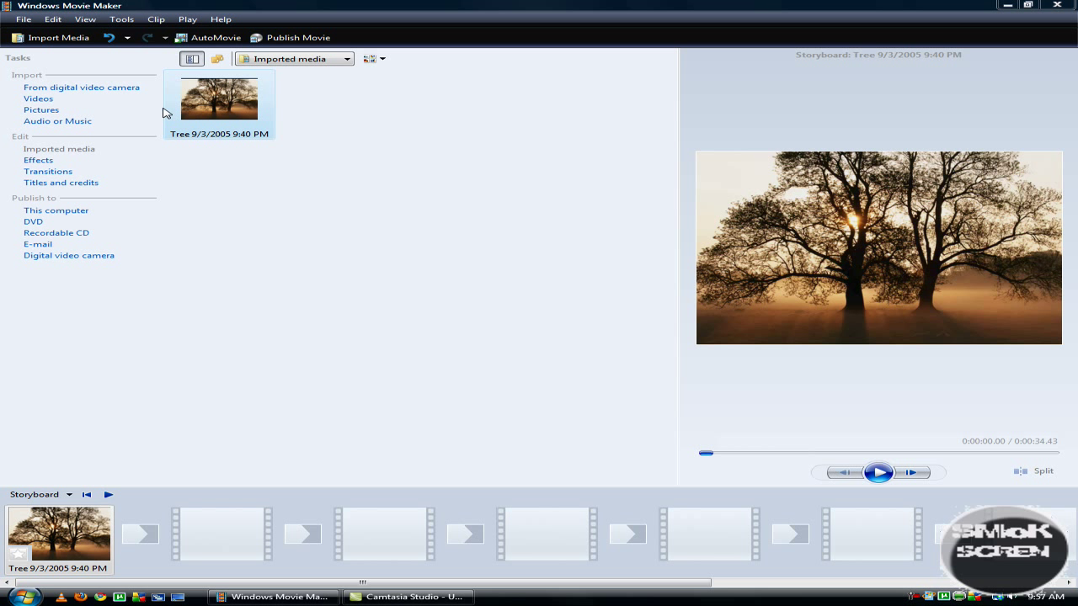
left_click(146, 22)
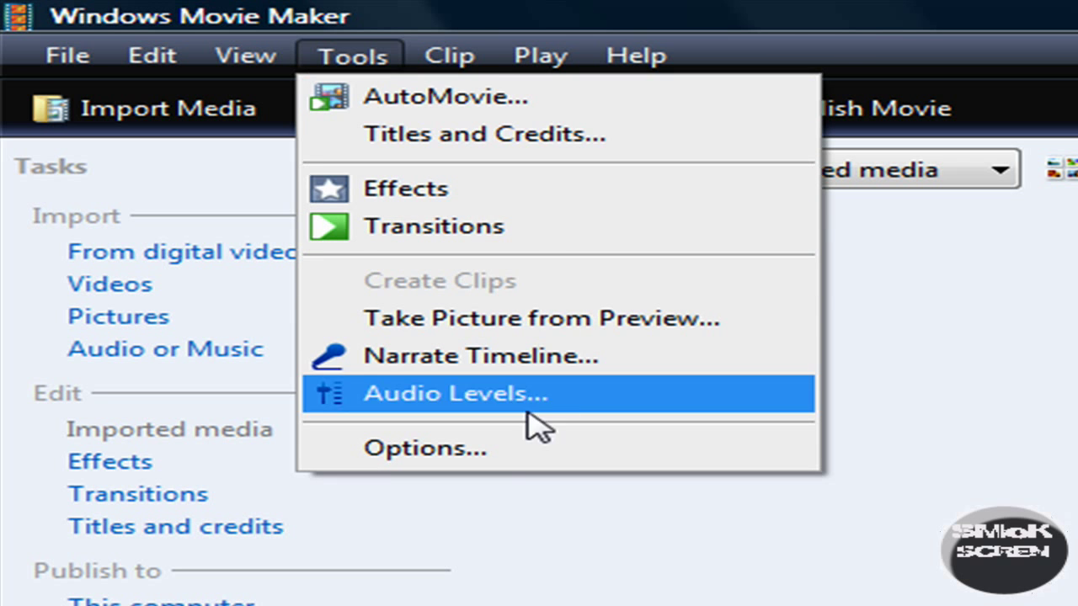
left_click(429, 447)
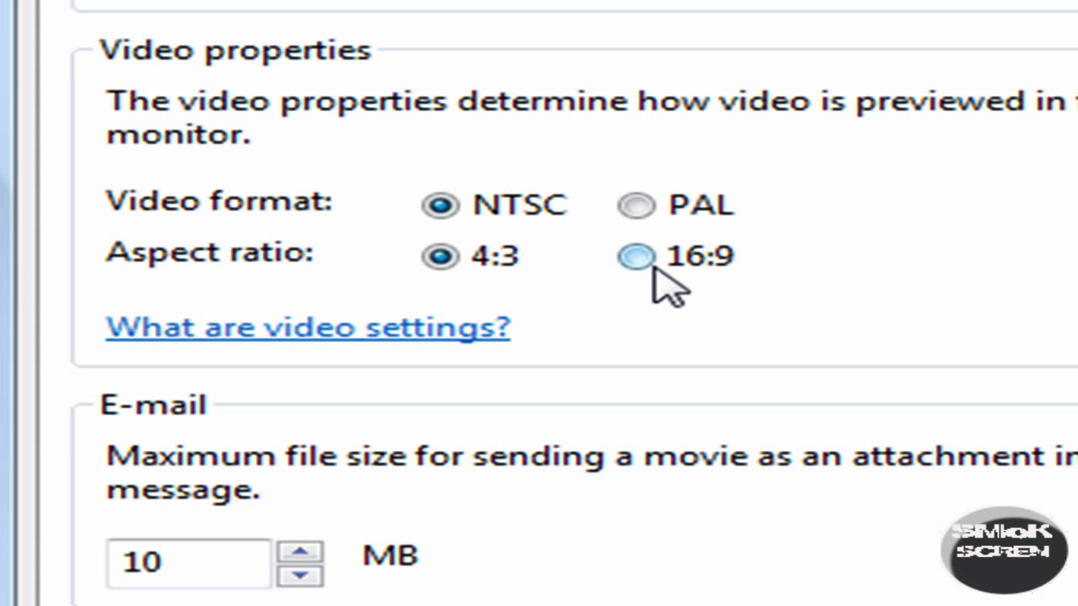
left_click(634, 258)
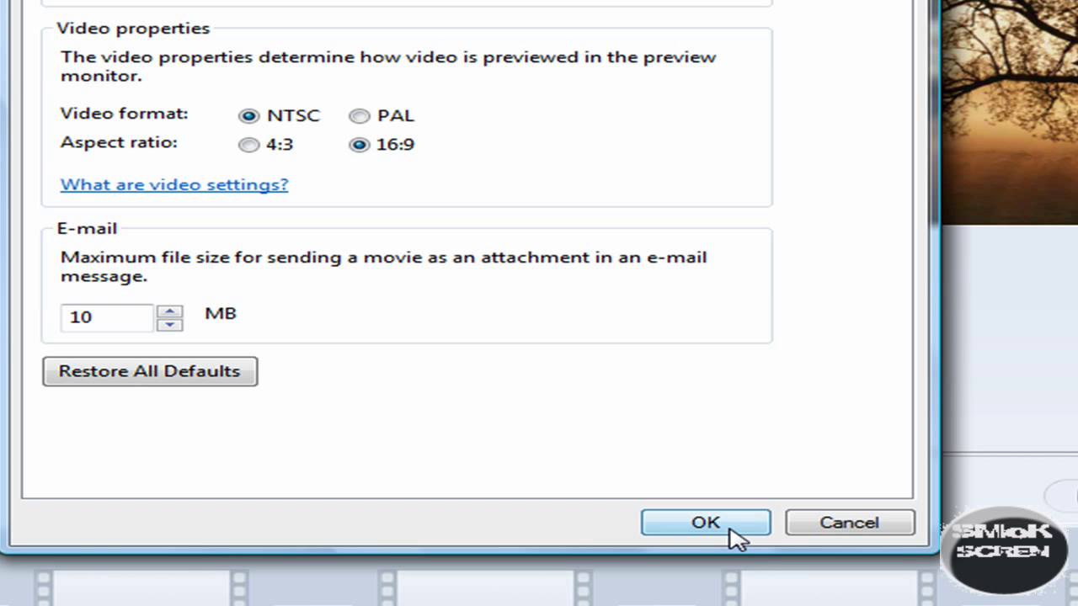
left_click(708, 523)
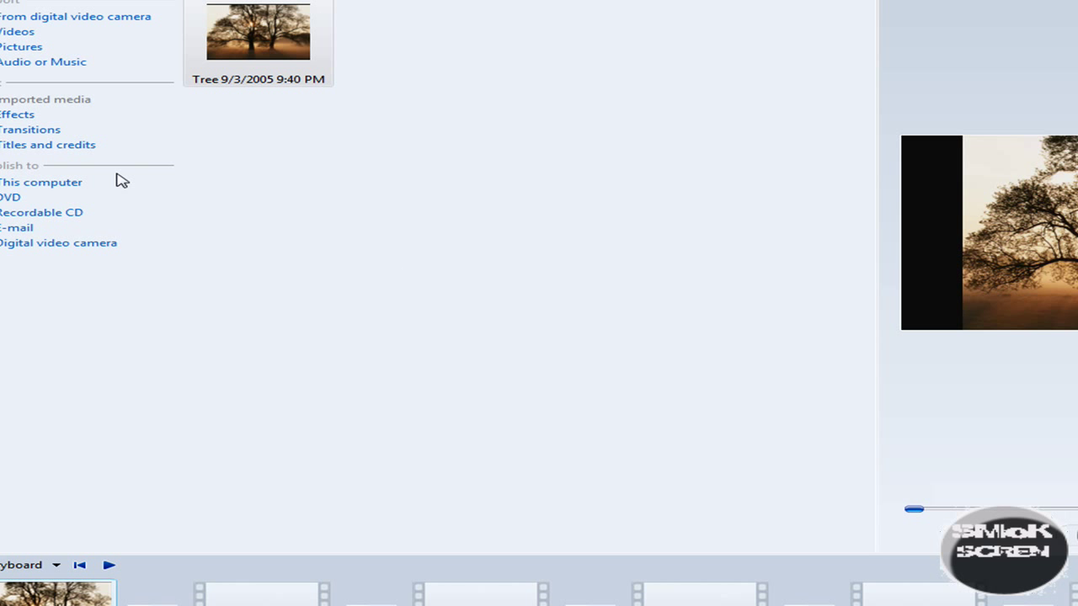
Start publishing the movie to this computer.
left_click(40, 182)
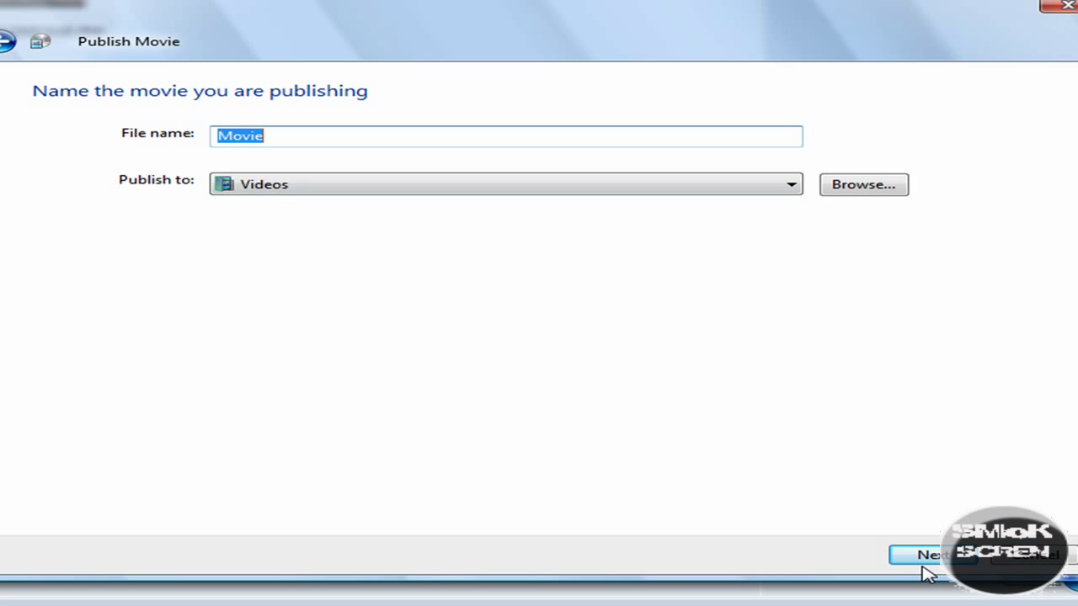
Keep the name Movie in Videos and publish at Windows Media HD 1080p quality.
left_click(929, 554)
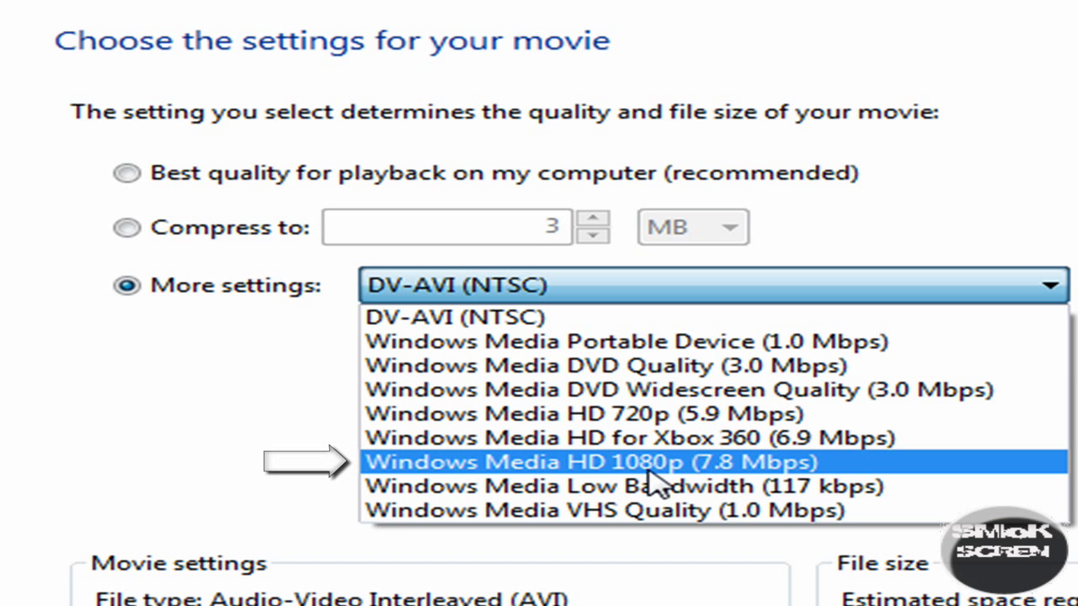
mouse_move(674, 497)
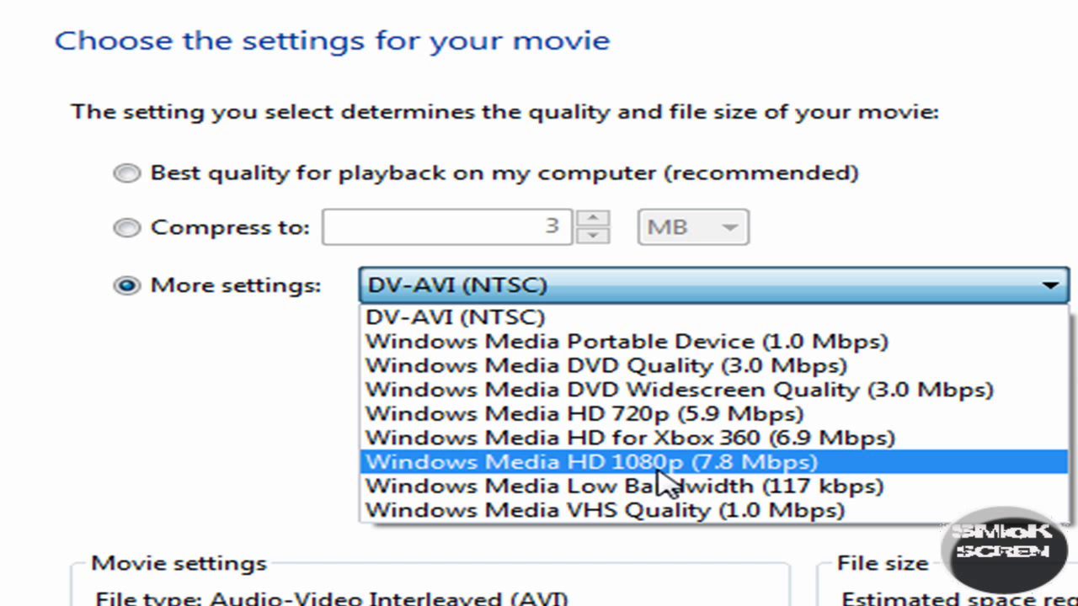
left_click(596, 461)
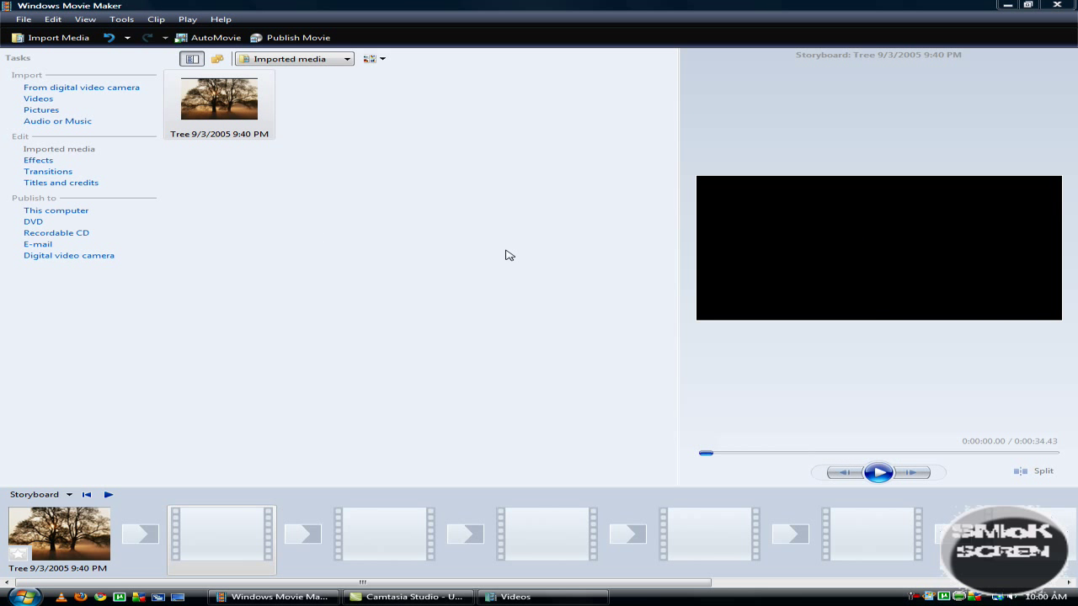
mouse_move(496, 257)
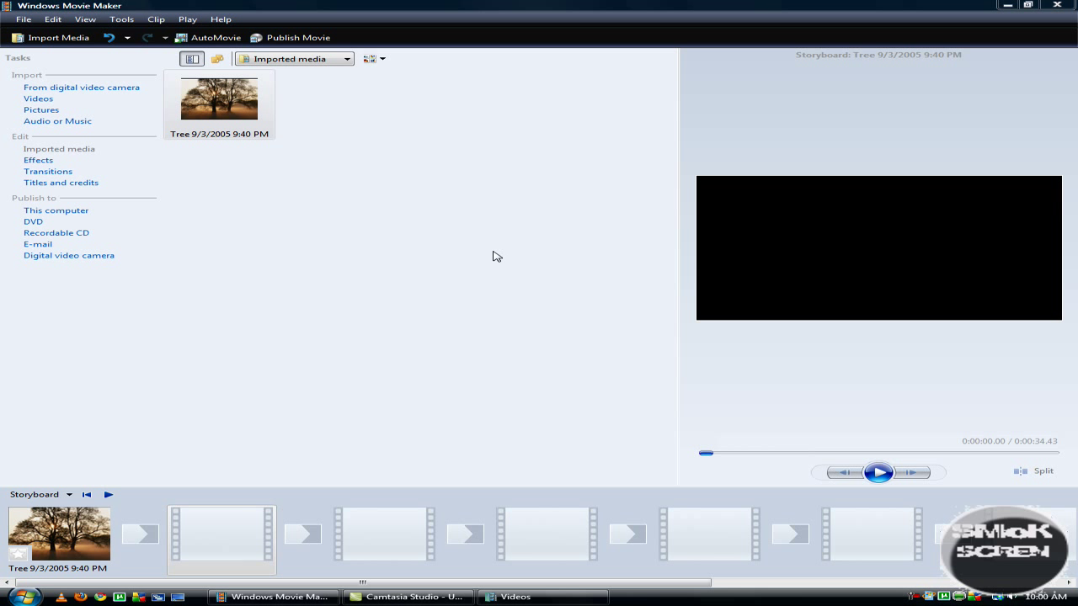
mouse_move(538, 270)
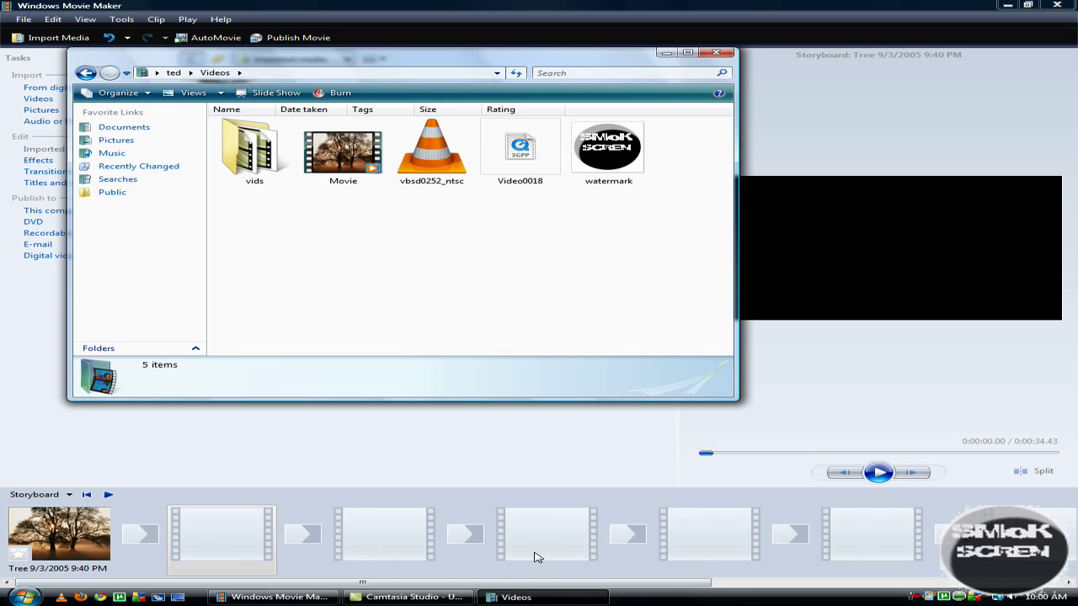
mouse_move(353, 169)
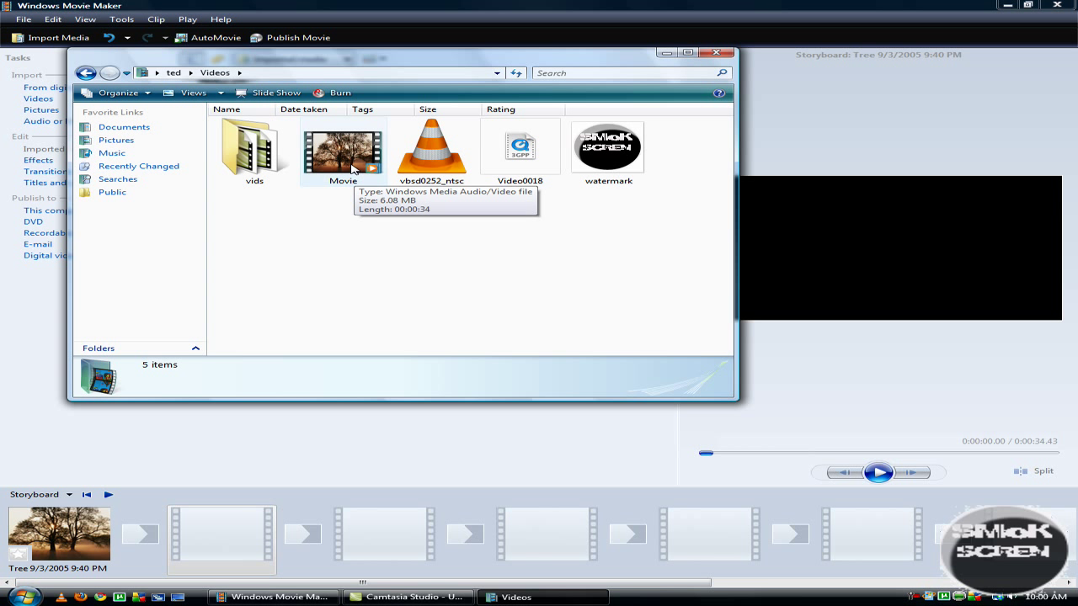